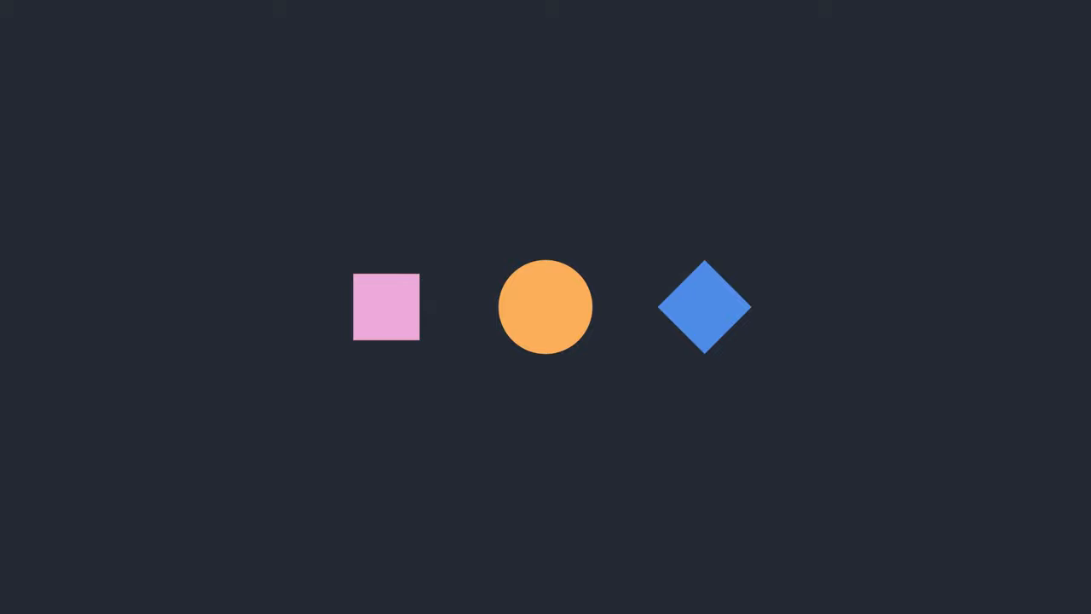
{"action": "left_click", "coordinate": [385, 307]}
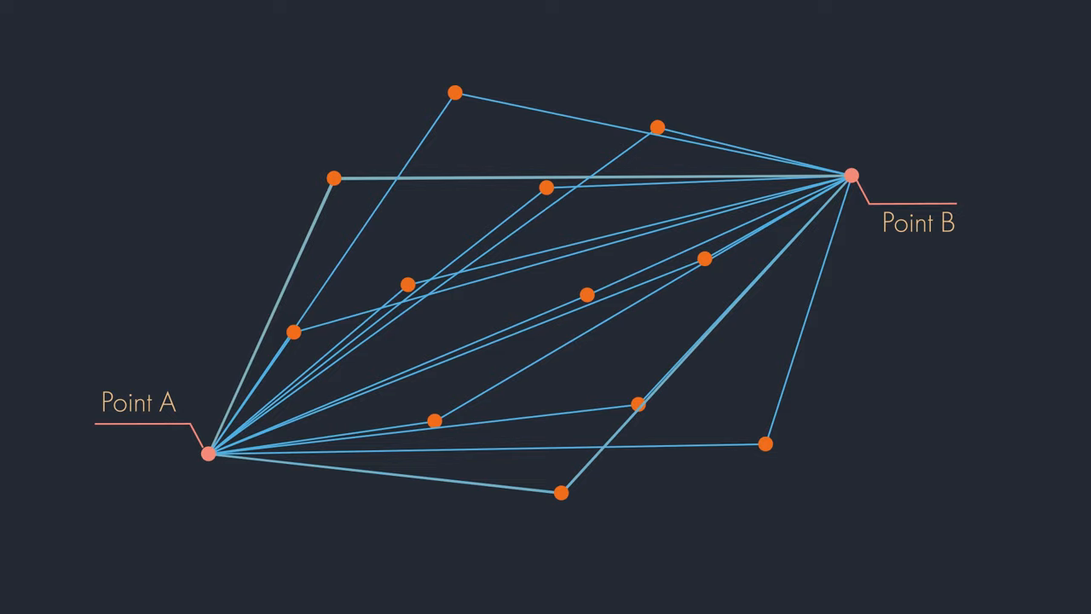
{"action": "left_click", "coordinate": [453, 94]}
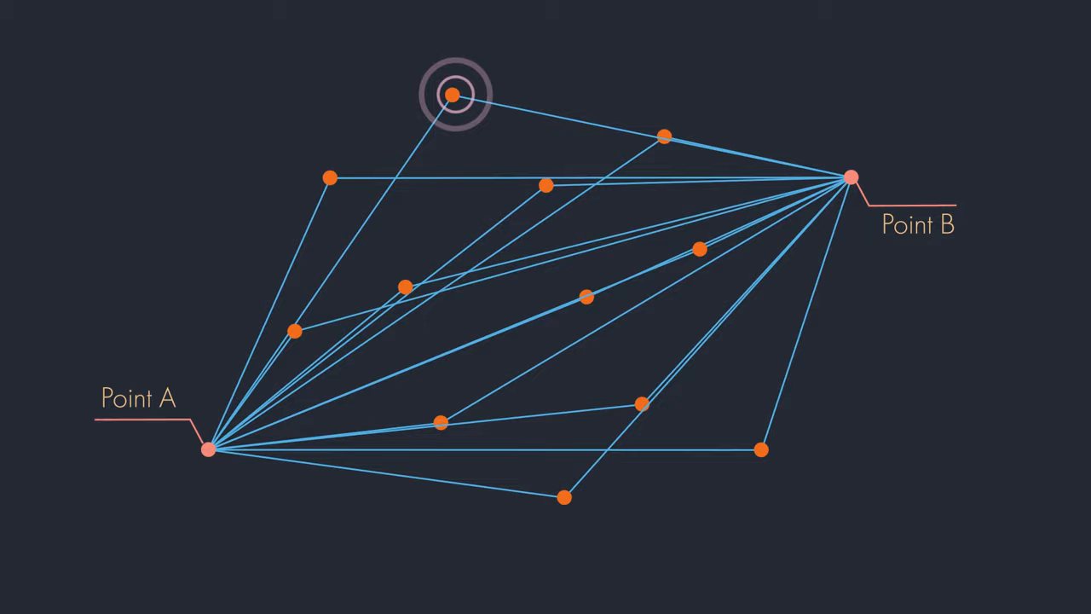